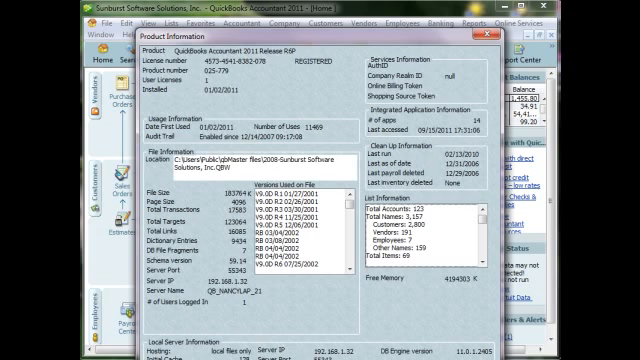
Close the Product Information window and start Save Copy or Backup
left_click(484, 36)
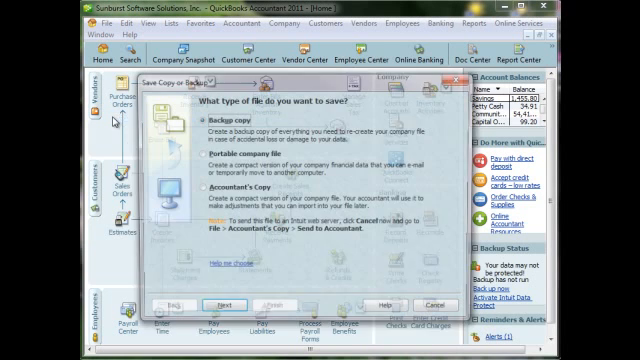
Save a portable company file to the QB folder, replacing the existing Sunburst portable file
left_click(198, 152)
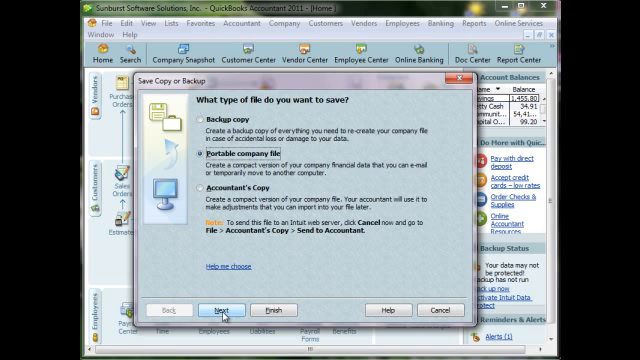
left_click(214, 308)
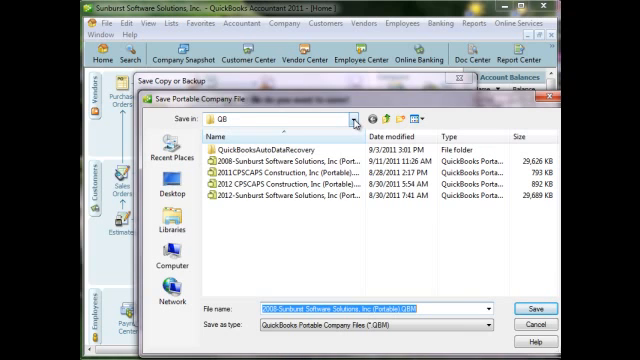
left_click(356, 120)
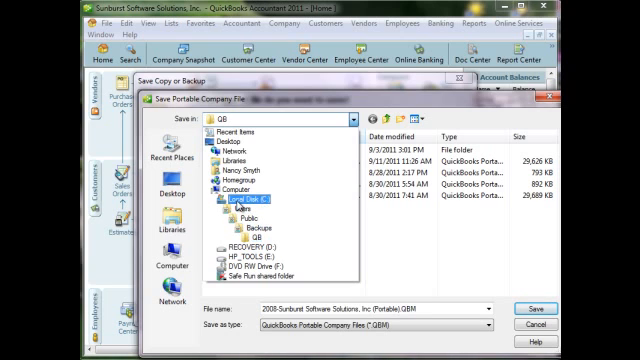
left_click(250, 200)
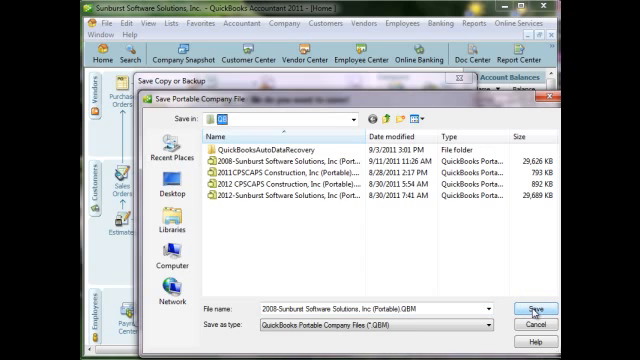
left_click(520, 308)
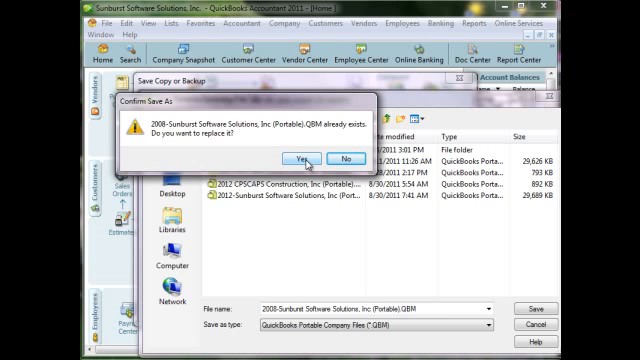
left_click(308, 160)
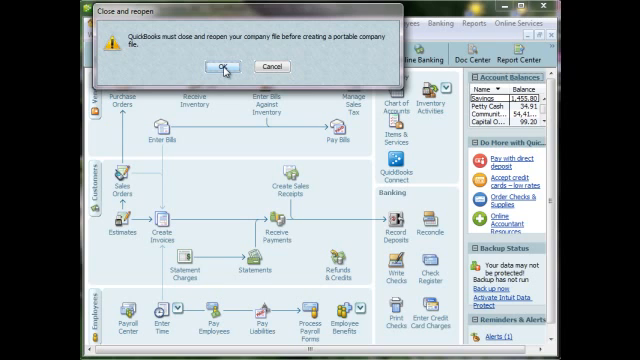
Let the company file close and reopen, then acknowledge the portable .QBM was saved
left_click(220, 66)
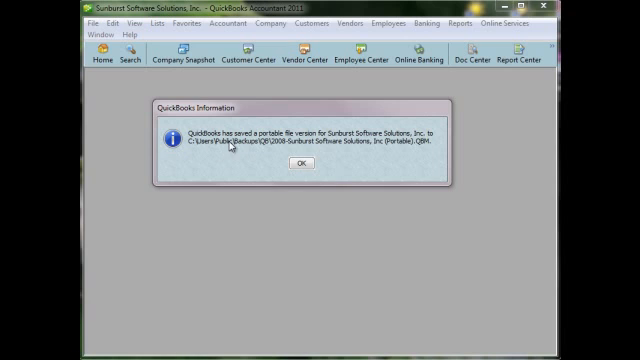
mouse_move(256, 150)
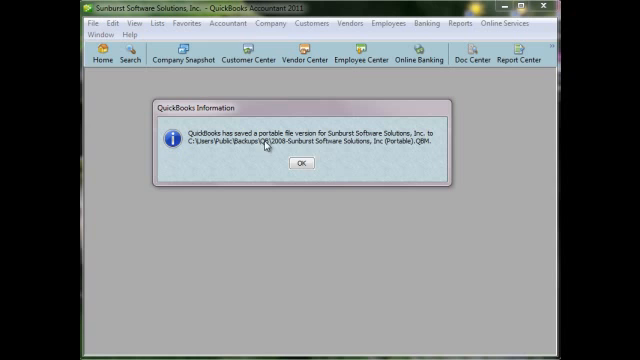
mouse_move(430, 148)
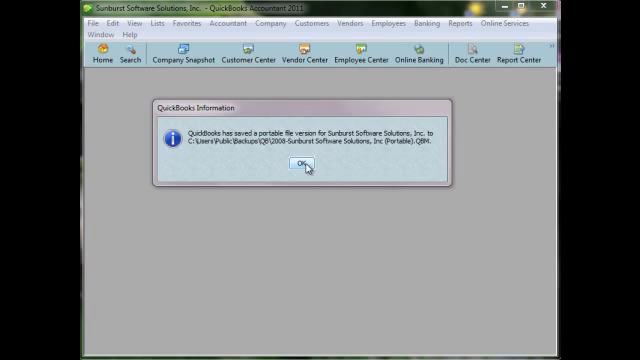
left_click(300, 164)
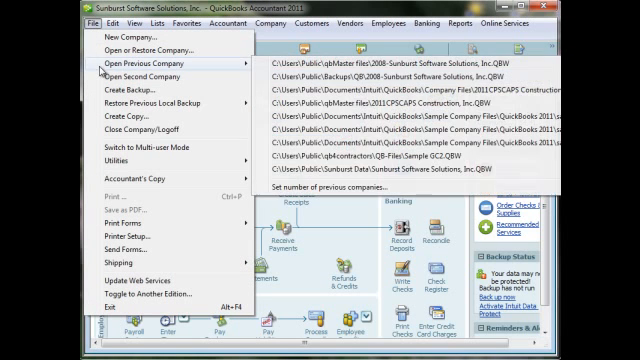
Restore a portable file, selecting the Sunburst .QBM from the QB folder
left_click(140, 46)
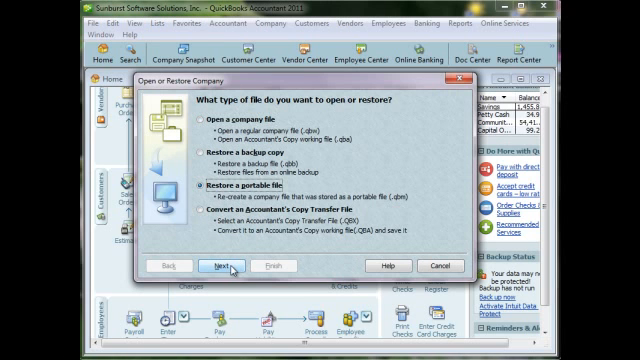
left_click(224, 264)
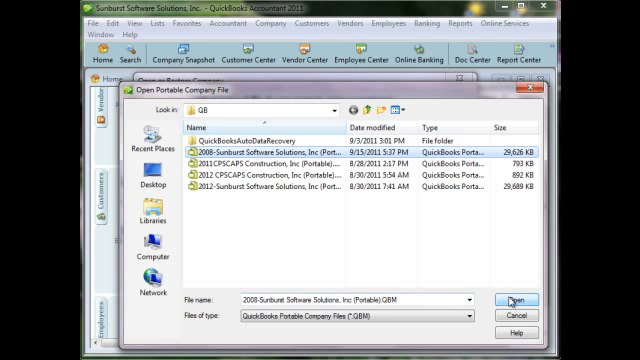
left_click(516, 300)
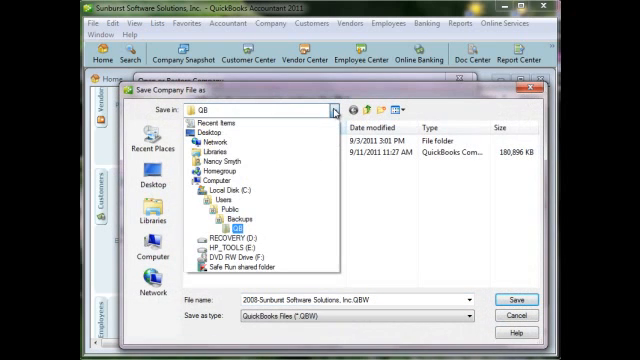
Save the restored file over the original 2008 Sunburst .QBW, agreeing to replace it
left_click(224, 206)
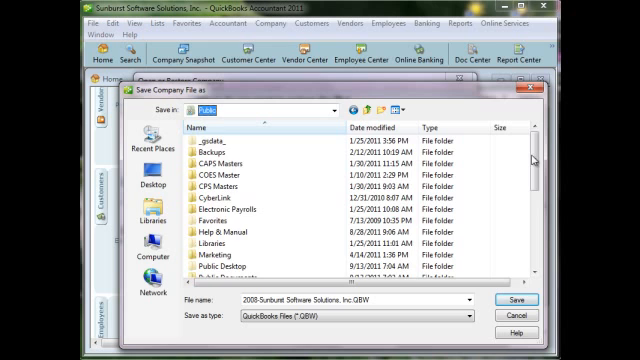
scroll("down", 3)
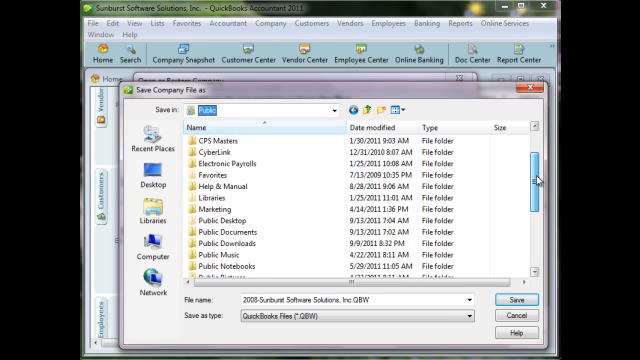
scroll("down", 3)
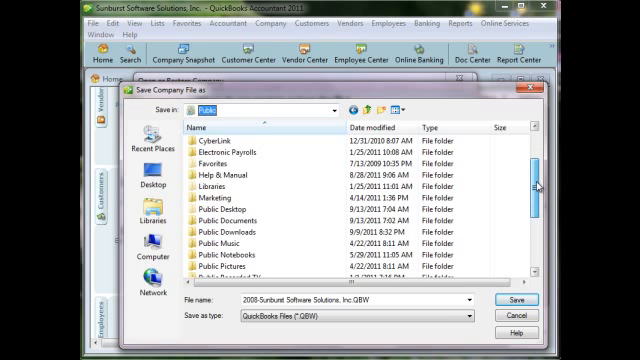
scroll("down", 3)
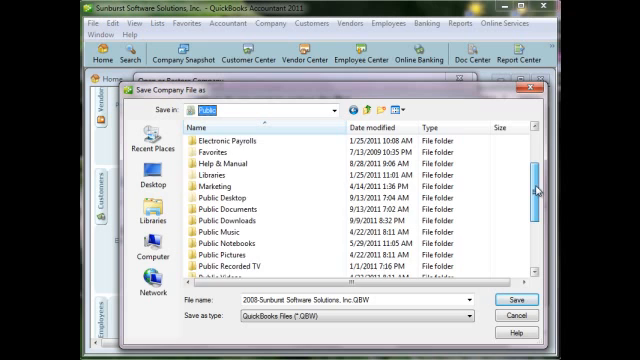
scroll("down", 3)
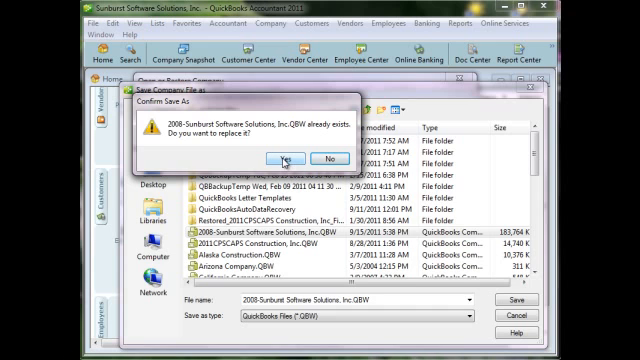
left_click(286, 160)
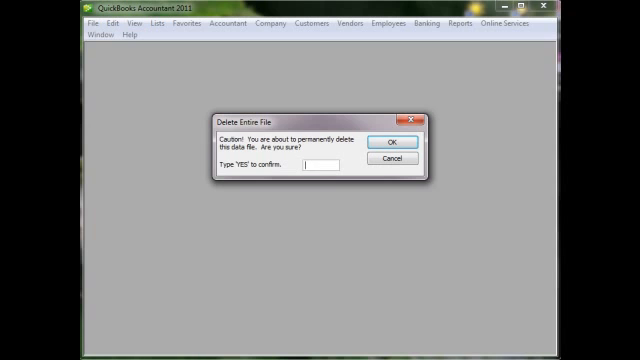
Confirm deleting the old data file by entering 'Yes' in Delete Entire File
type("Yes")
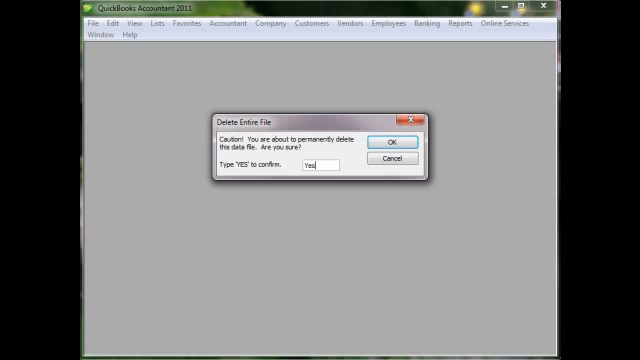
left_click(384, 140)
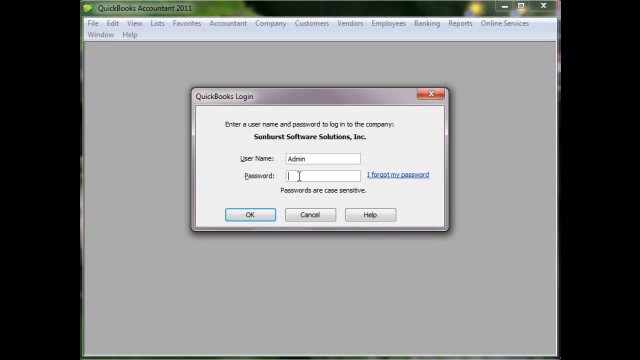
mouse_move(282, 192)
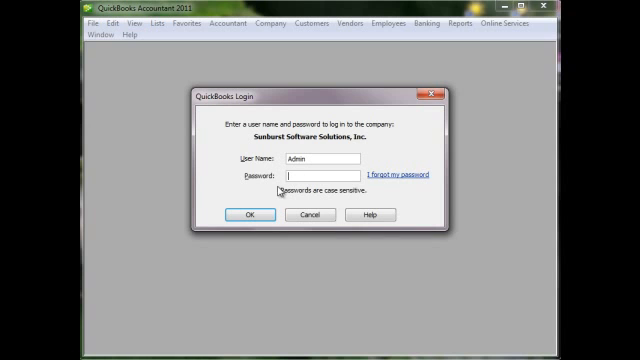
mouse_move(176, 184)
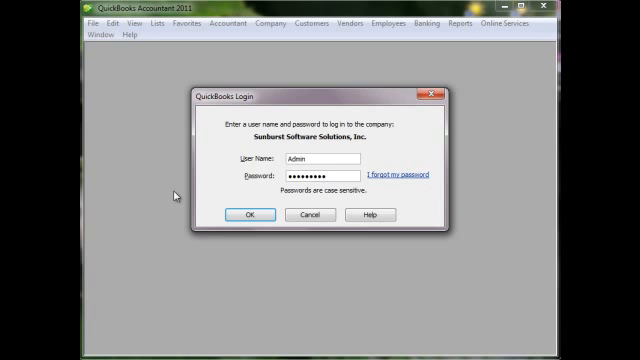
Log in with the password and acknowledge the restored Sunburst file opened successfully
left_click(254, 212)
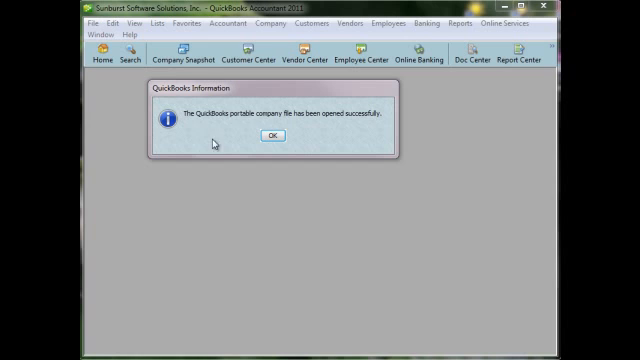
mouse_move(292, 116)
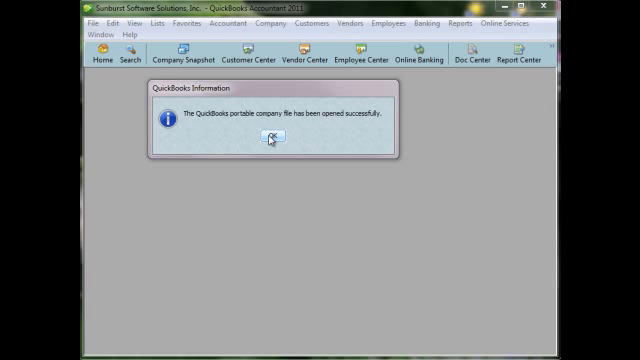
left_click(272, 138)
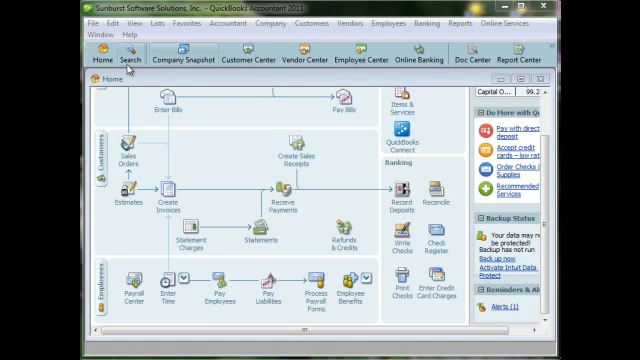